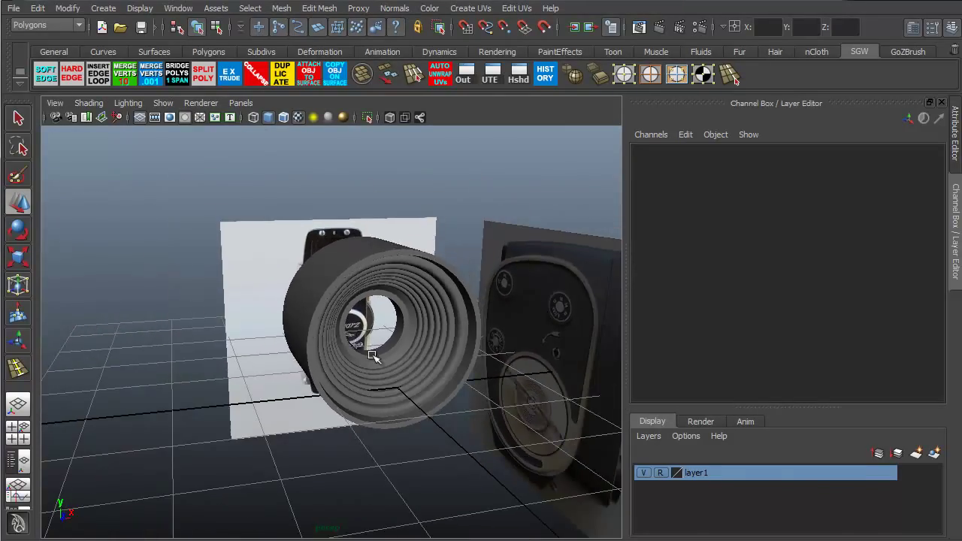
pyautogui.moveTo(372, 357); pyautogui.dragTo(279, 361)
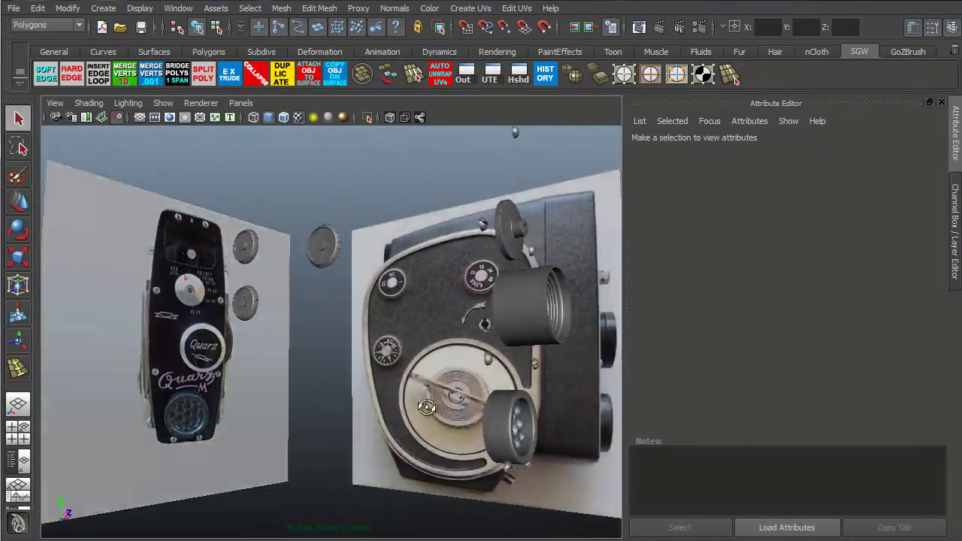
pyautogui.moveTo(426, 407); pyautogui.dragTo(334, 380)
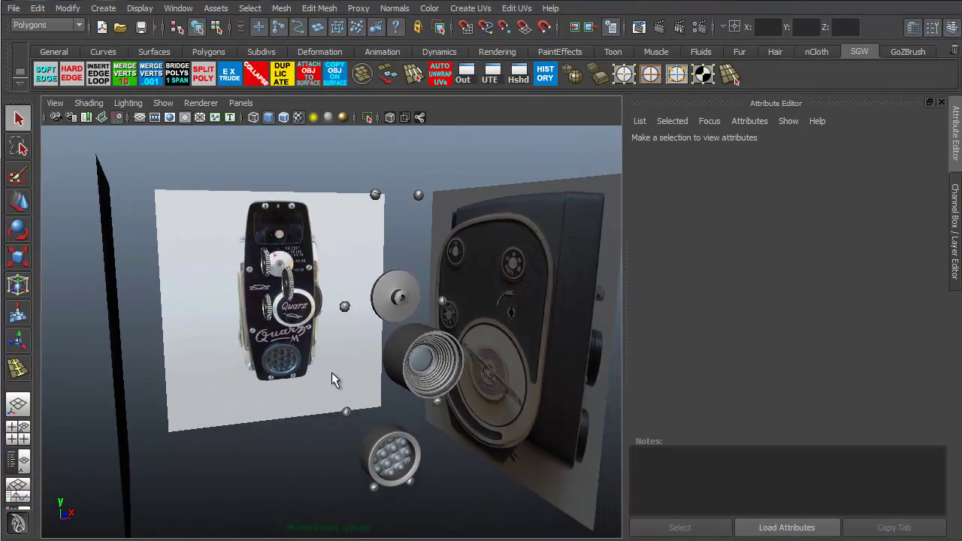
pyautogui.moveTo(335, 380); pyautogui.dragTo(270, 421)
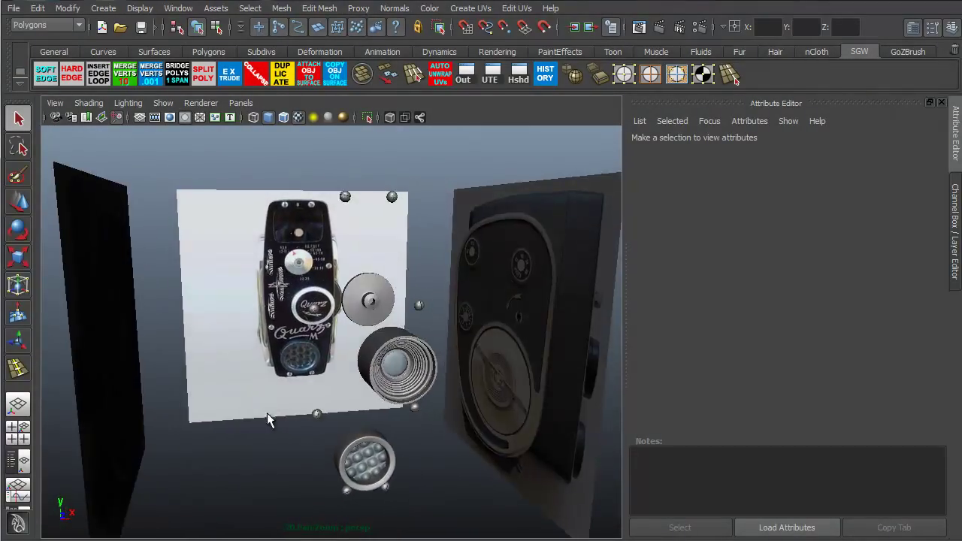